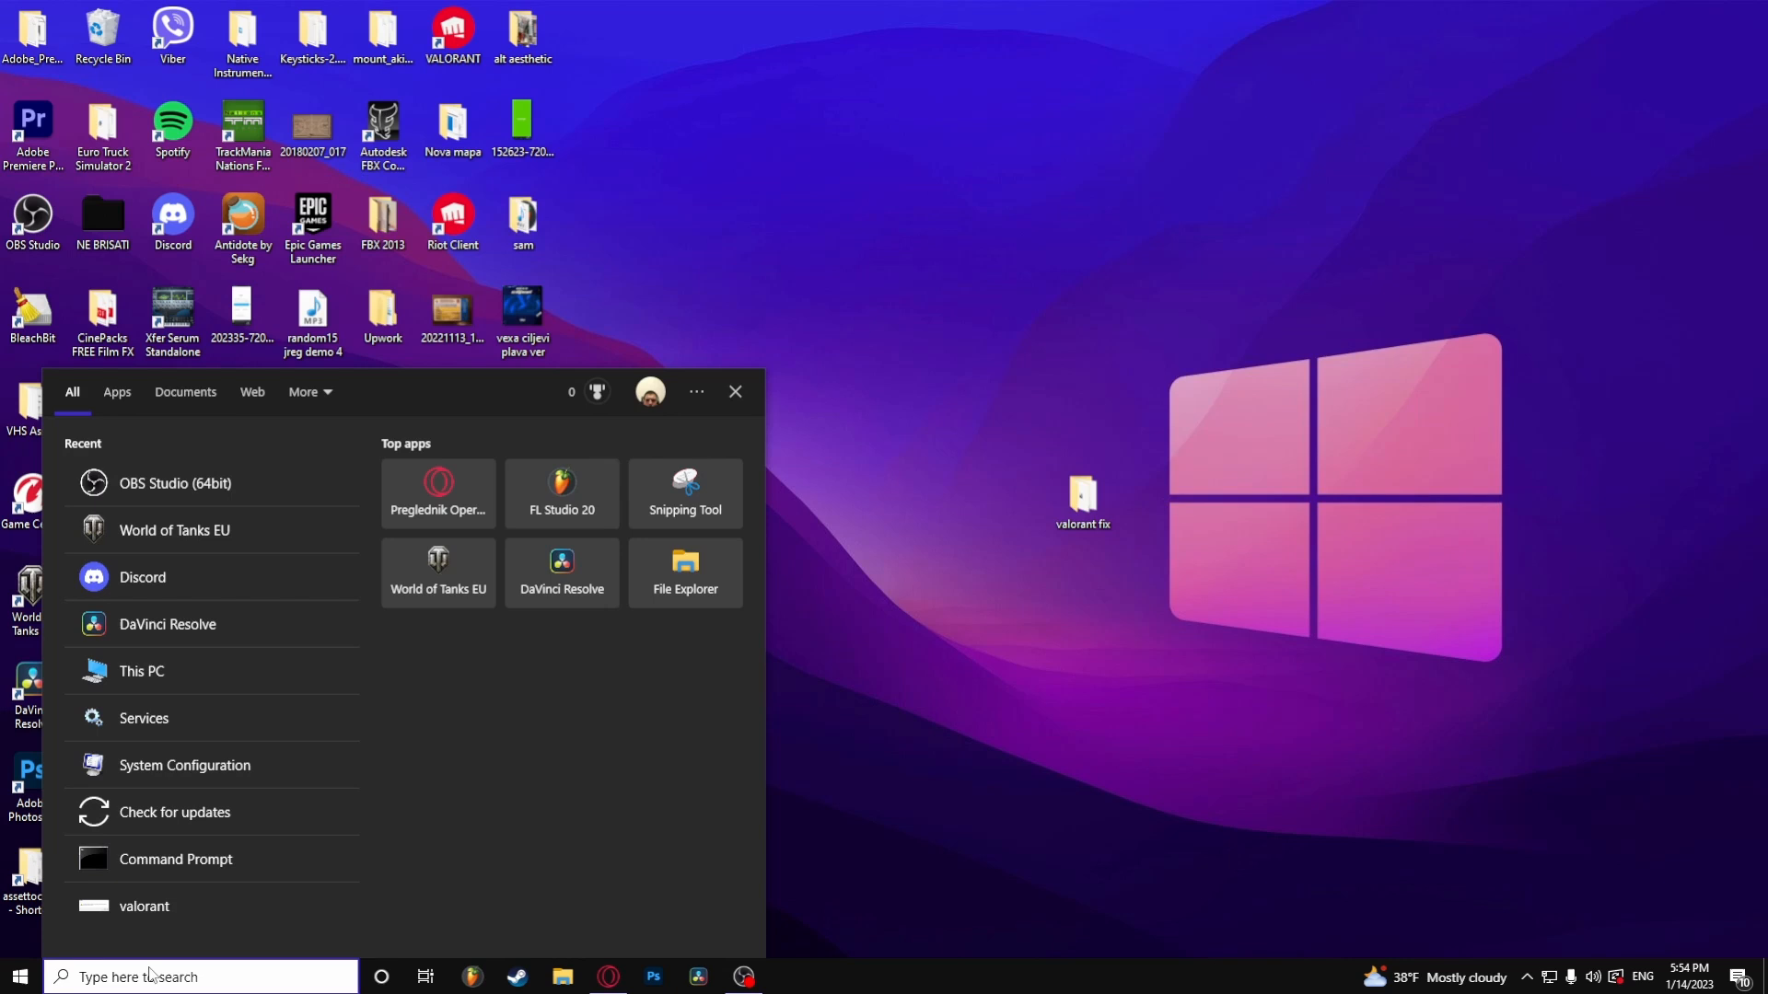
# Step: Search Windows for 'control panel' so the Control Panel app is the best match
pyautogui.write('control panel')
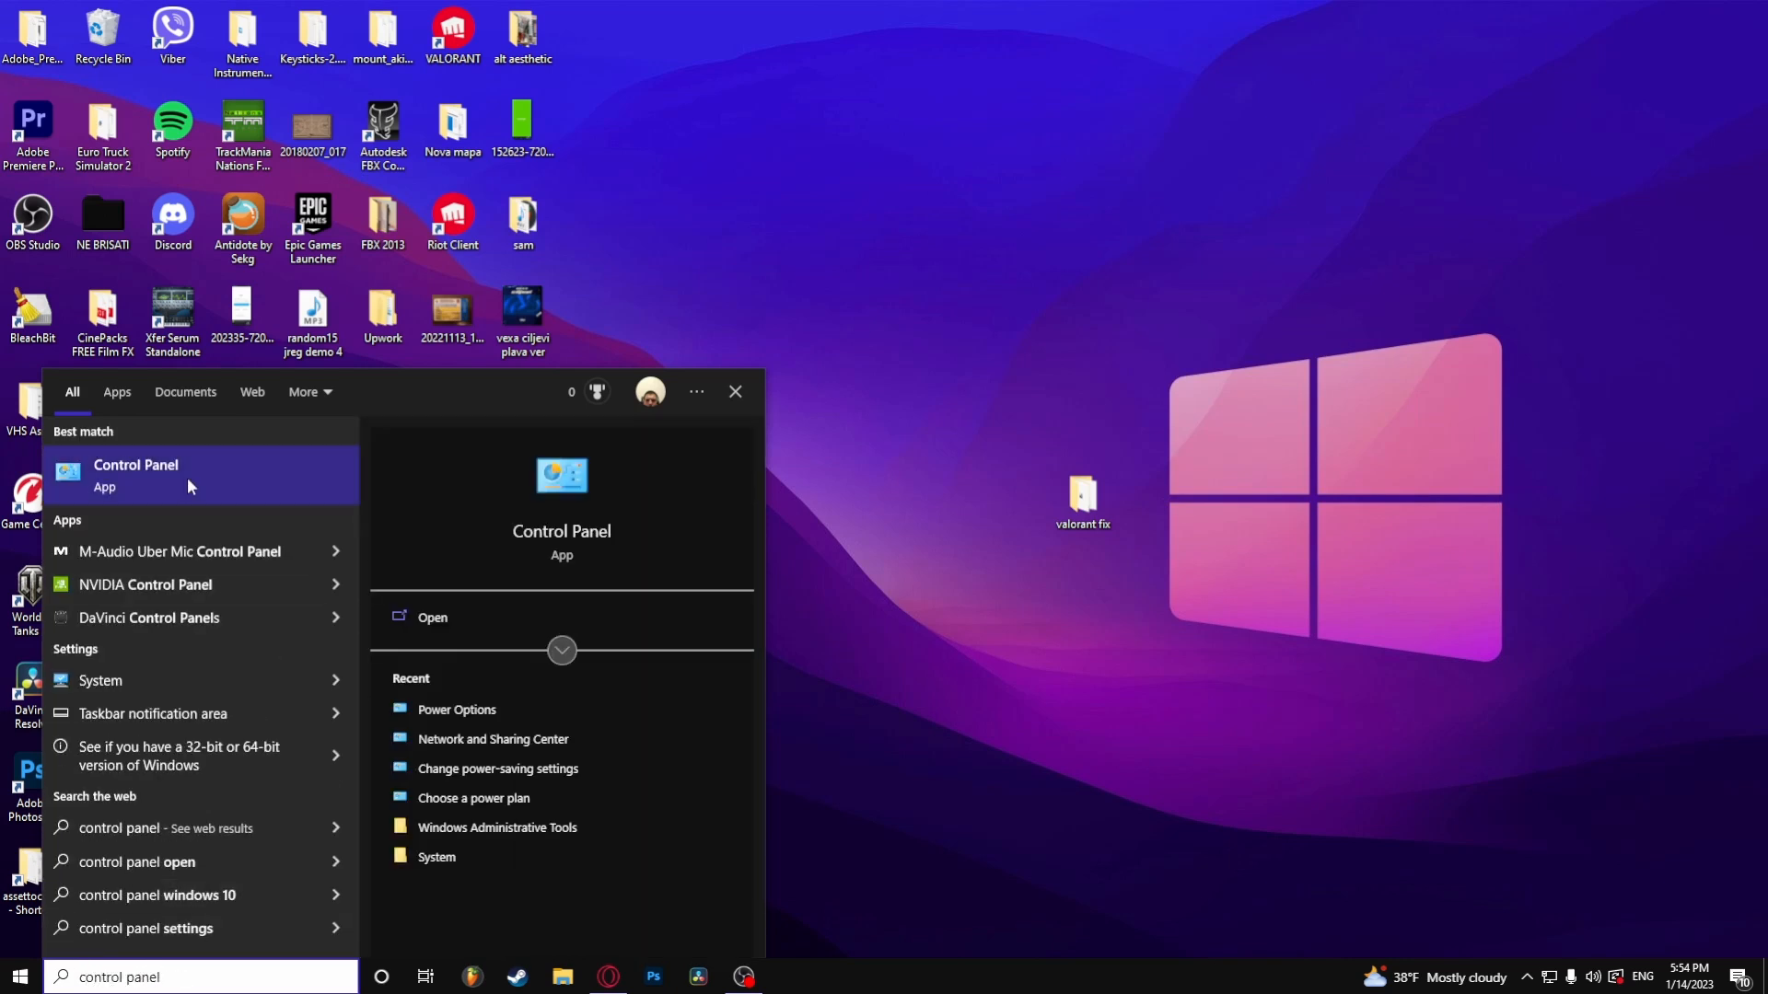
# Step: Launch Control Panel maximized and search its settings for 'un' to surface Programs and Features
pyautogui.click(135, 476)
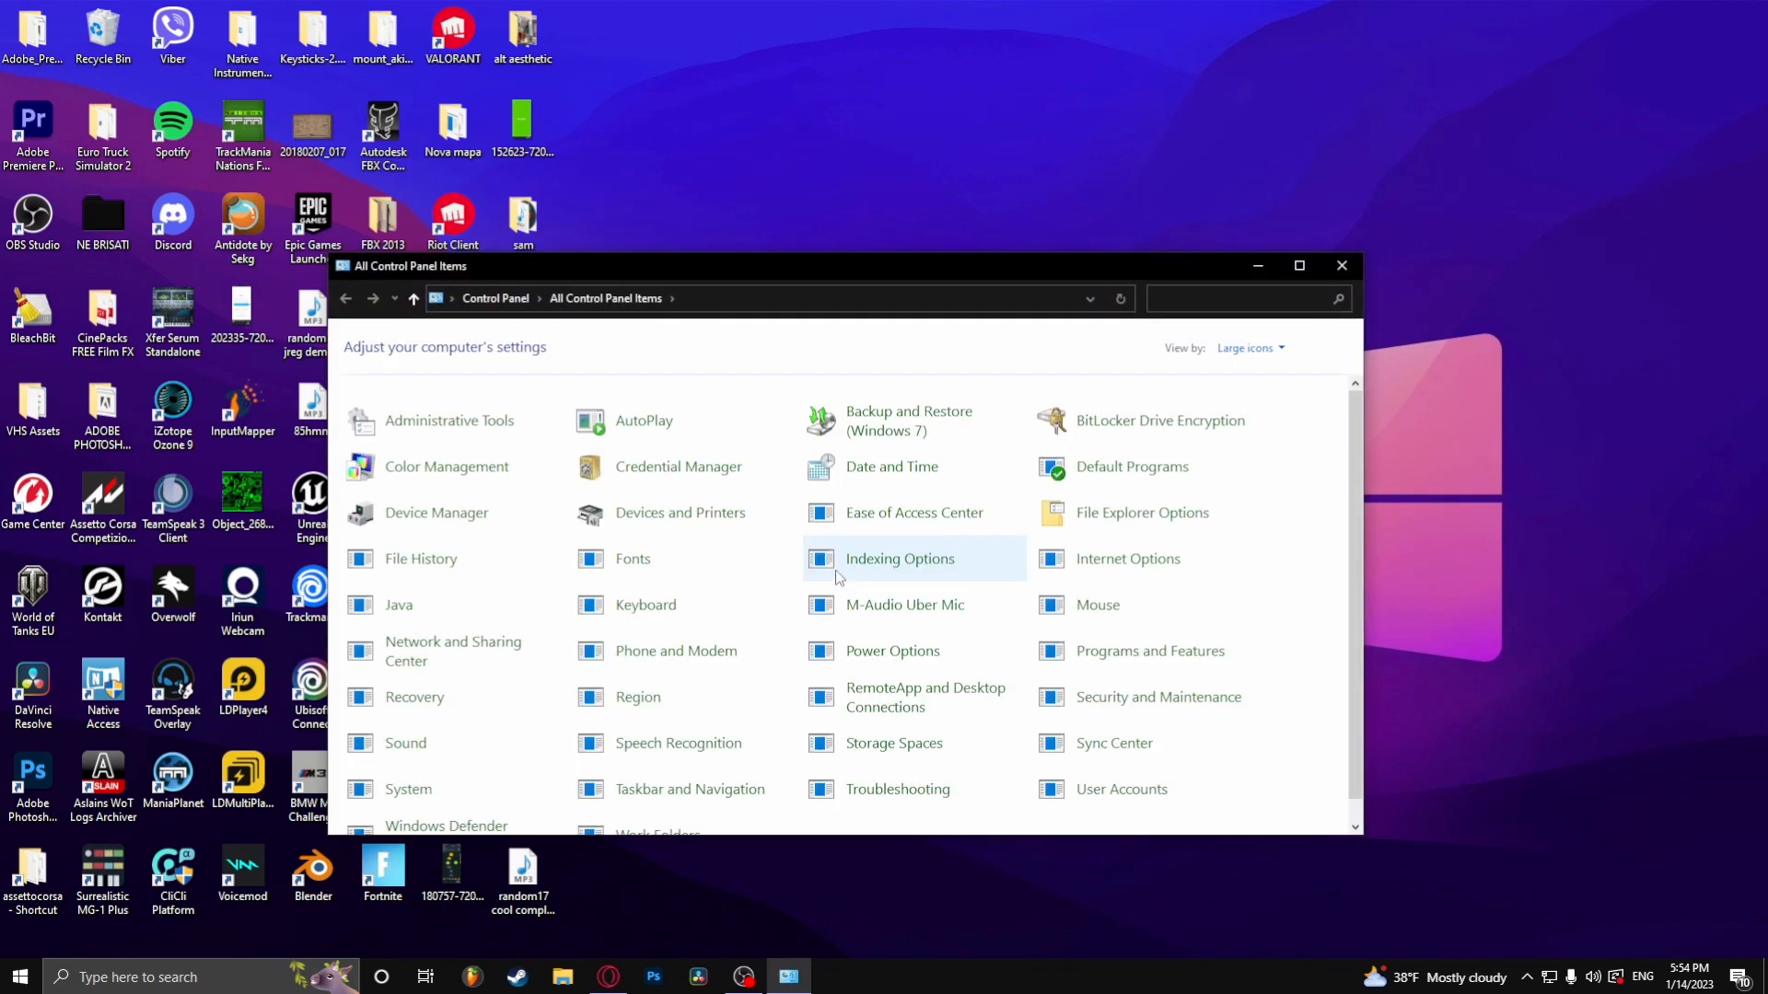
pyautogui.click(1298, 265)
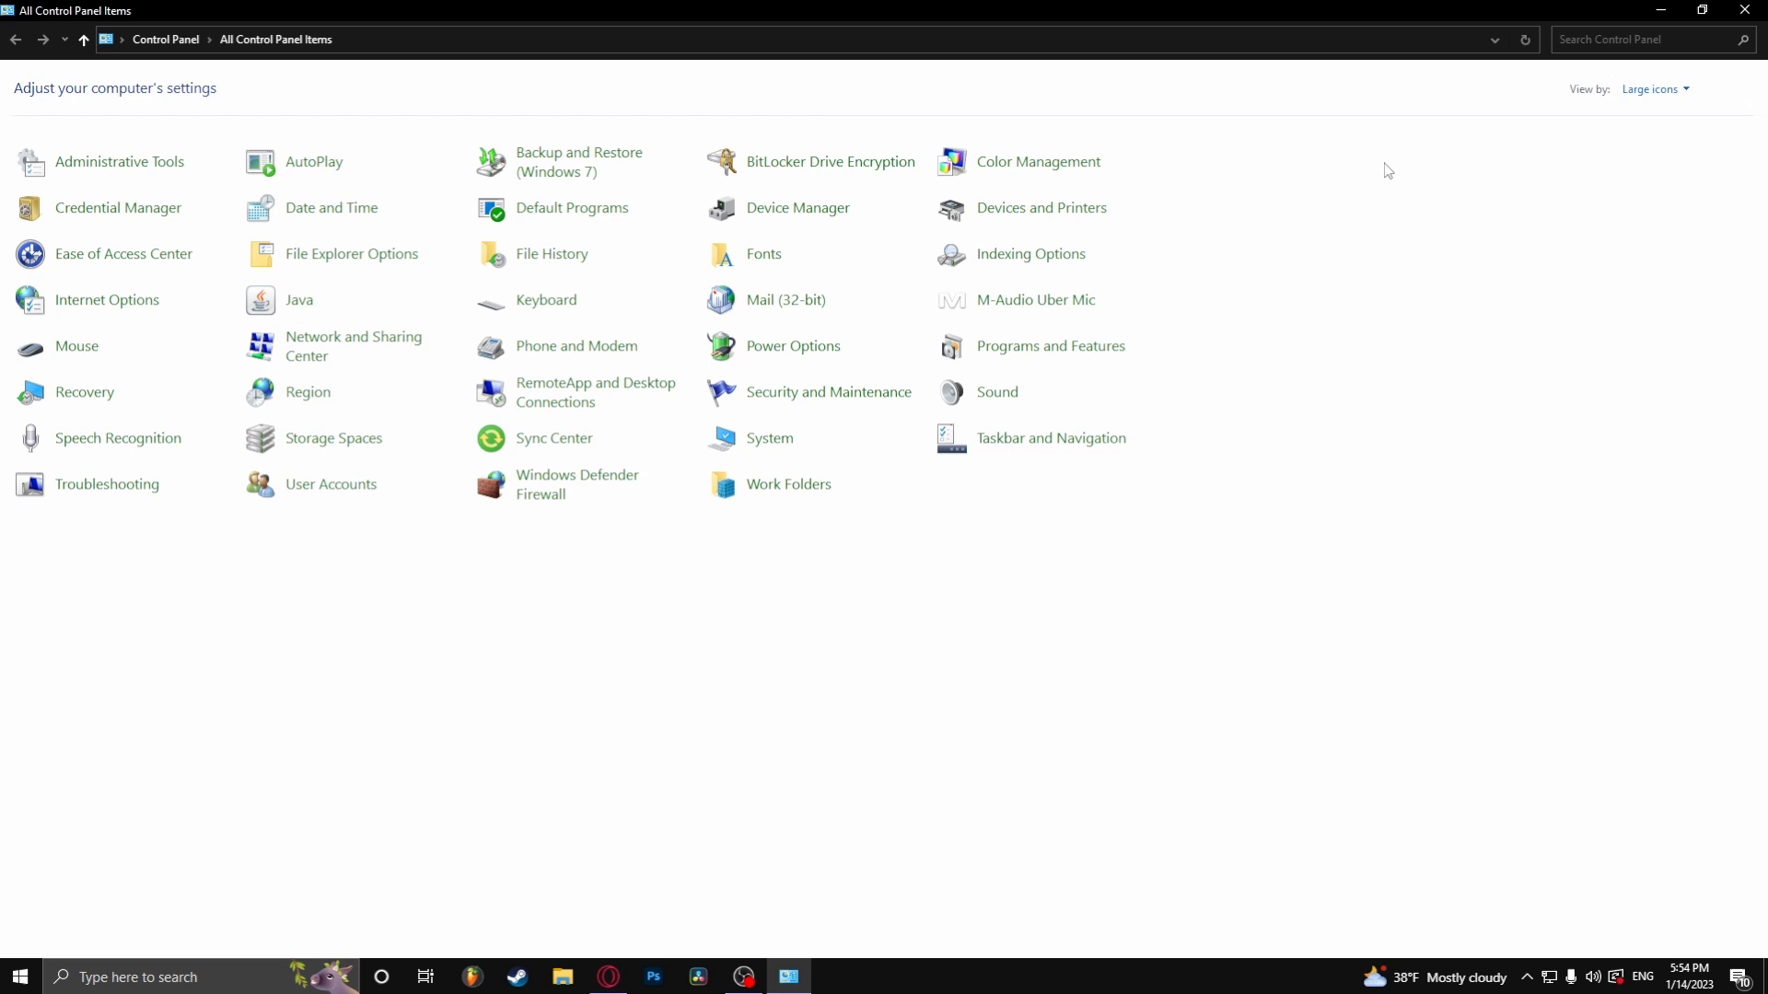
pyautogui.write('un')
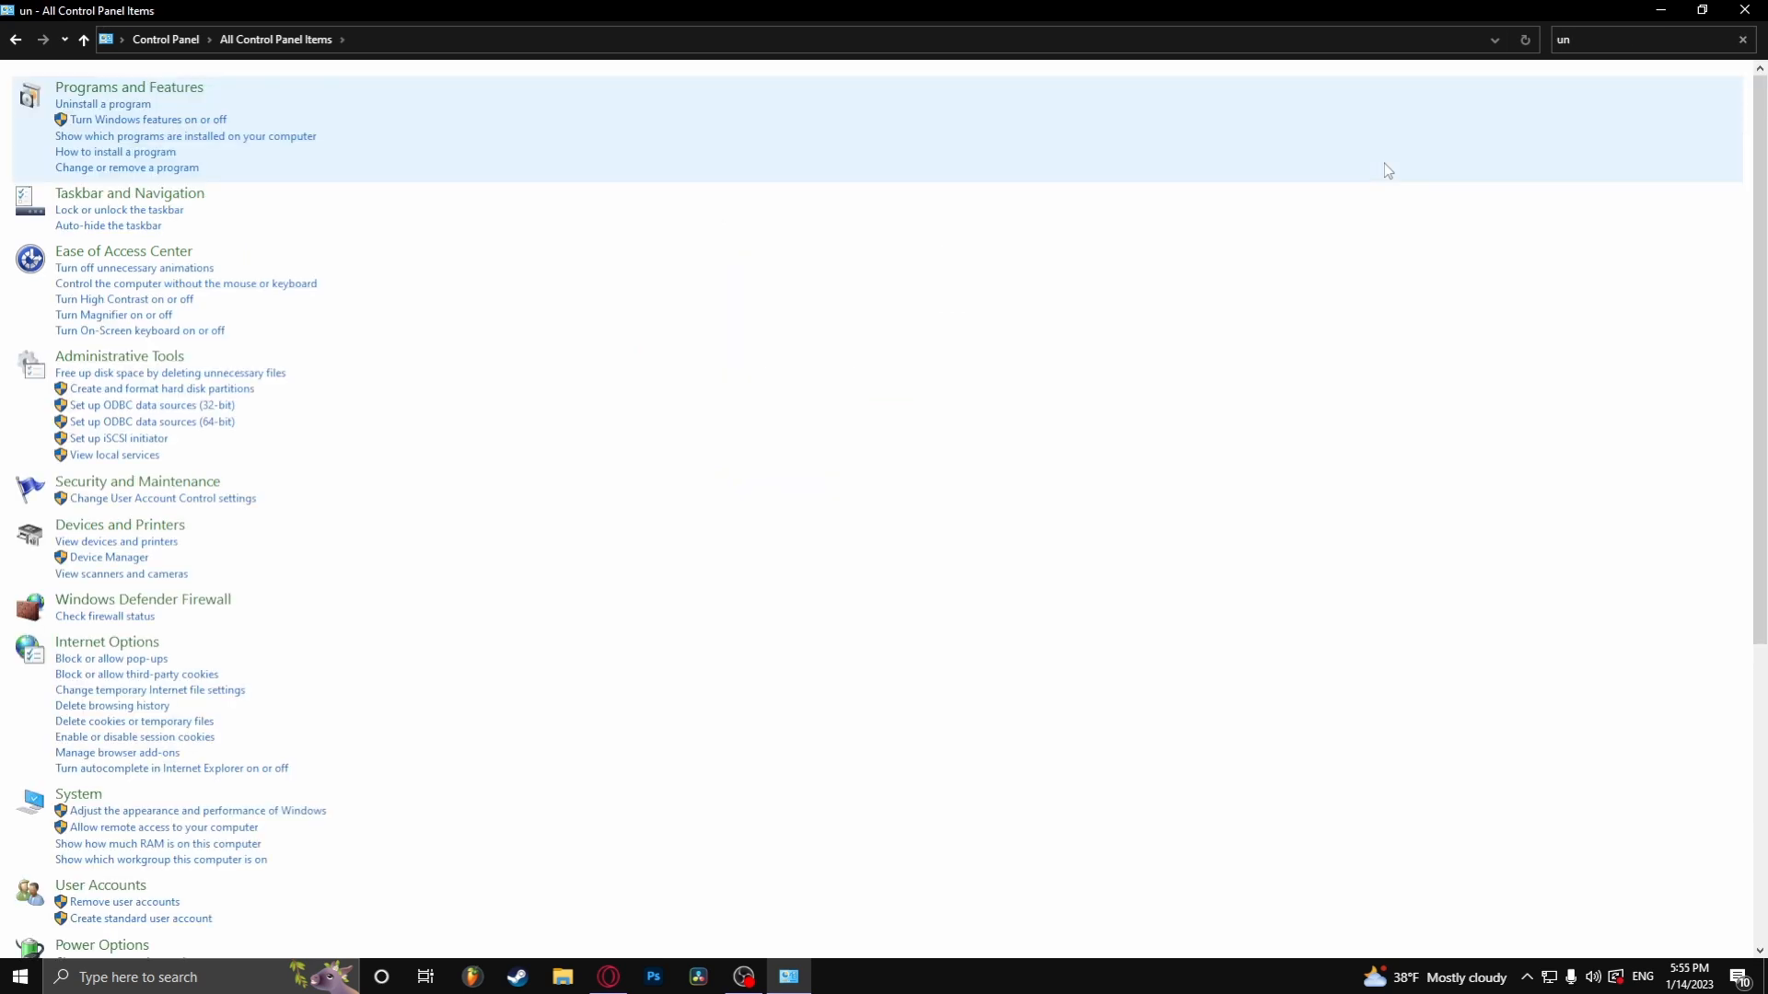
pyautogui.moveTo(1258, 166)
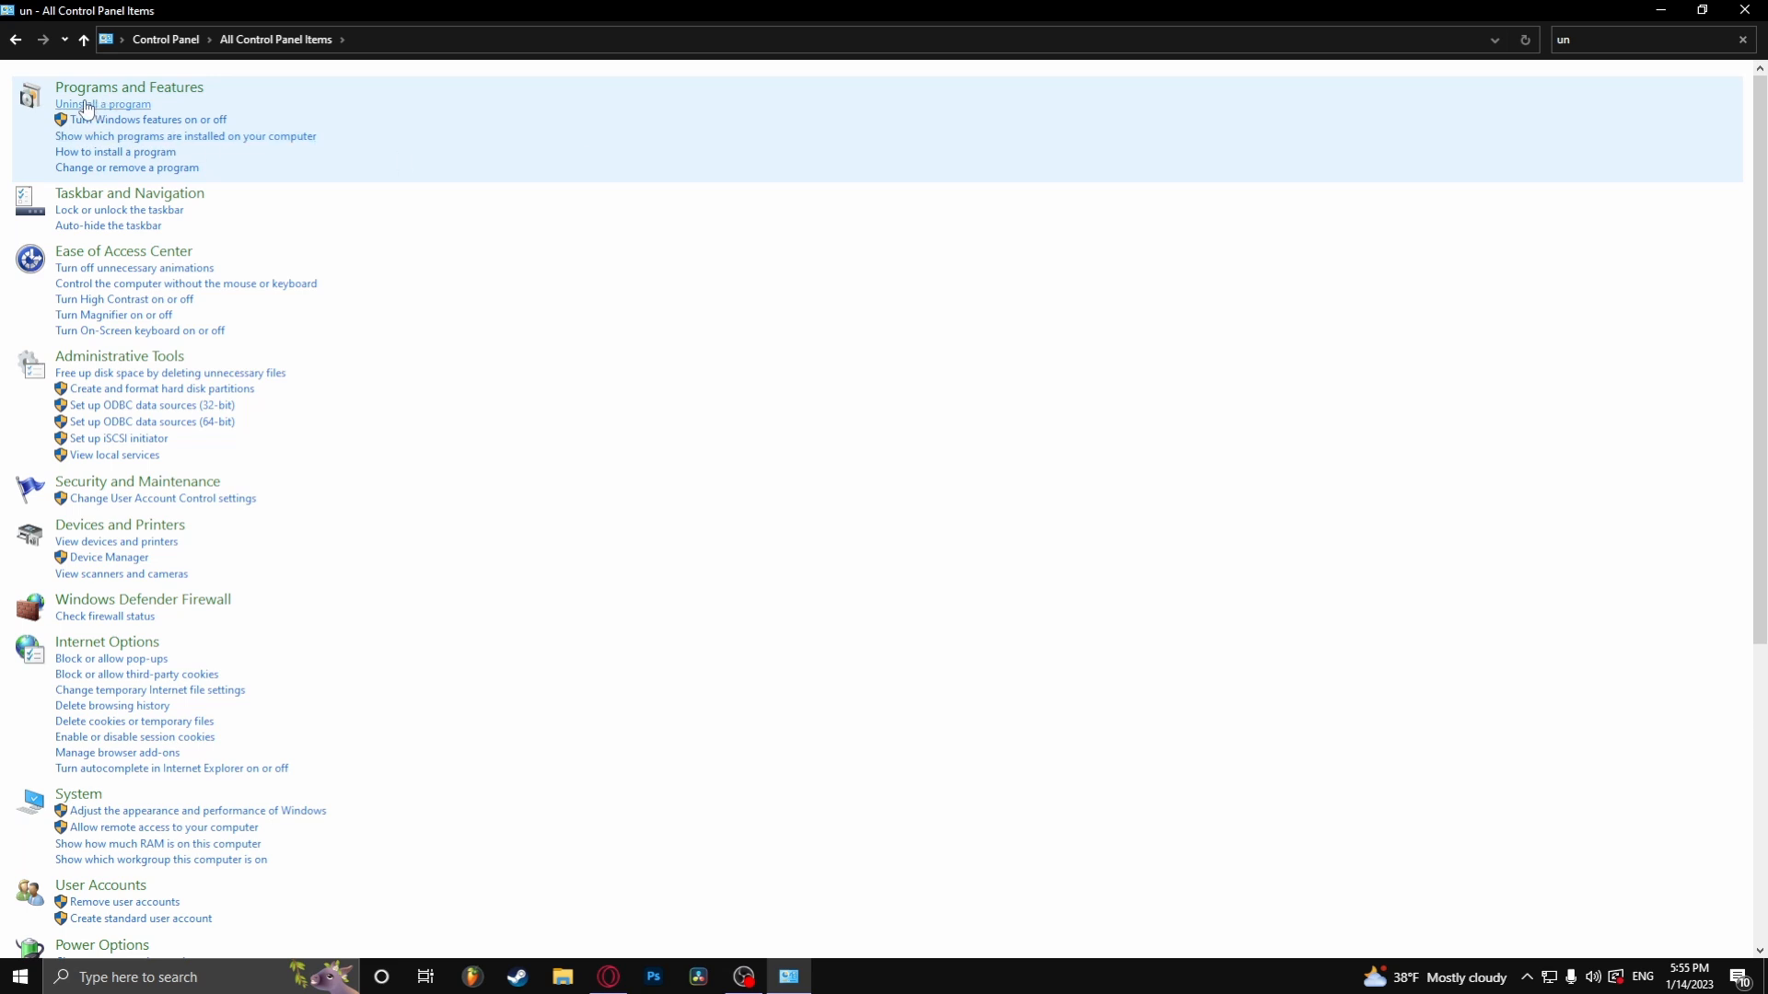
pyautogui.moveTo(116, 118)
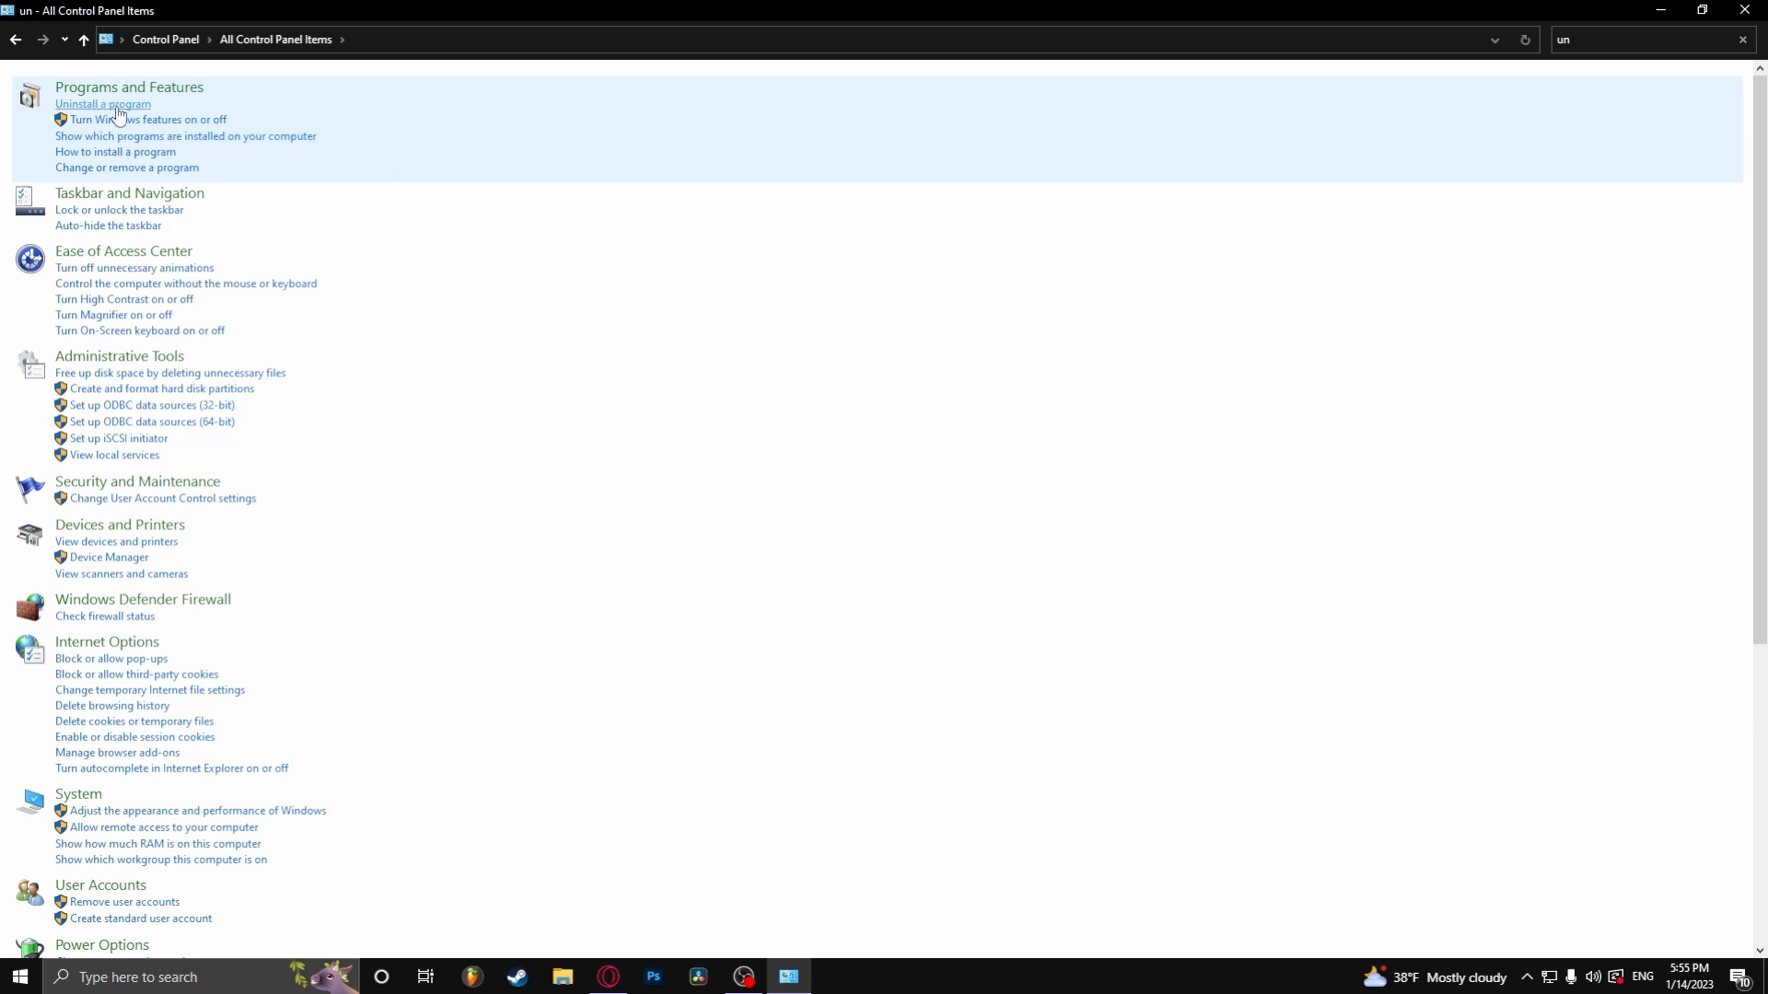
# Step: Show the installed-programs list via 'Uninstall a program' and browse down to Riot Vanguard
pyautogui.click(103, 103)
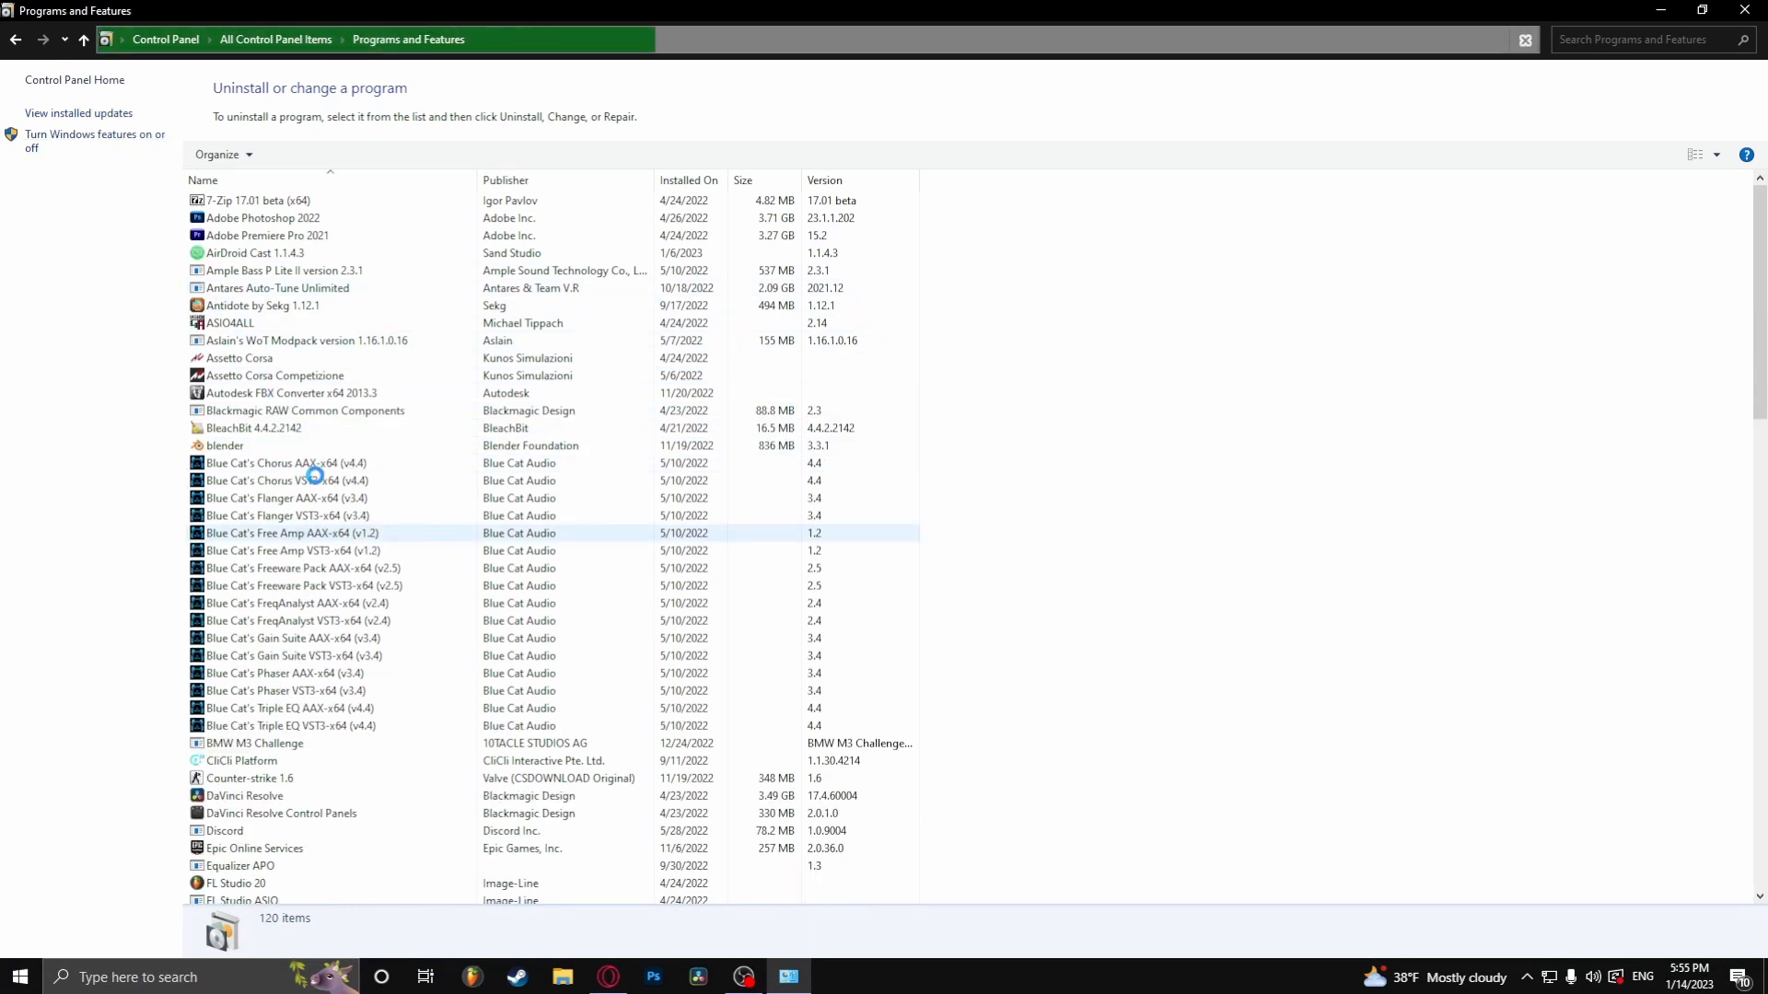
pyautogui.scroll(-3)
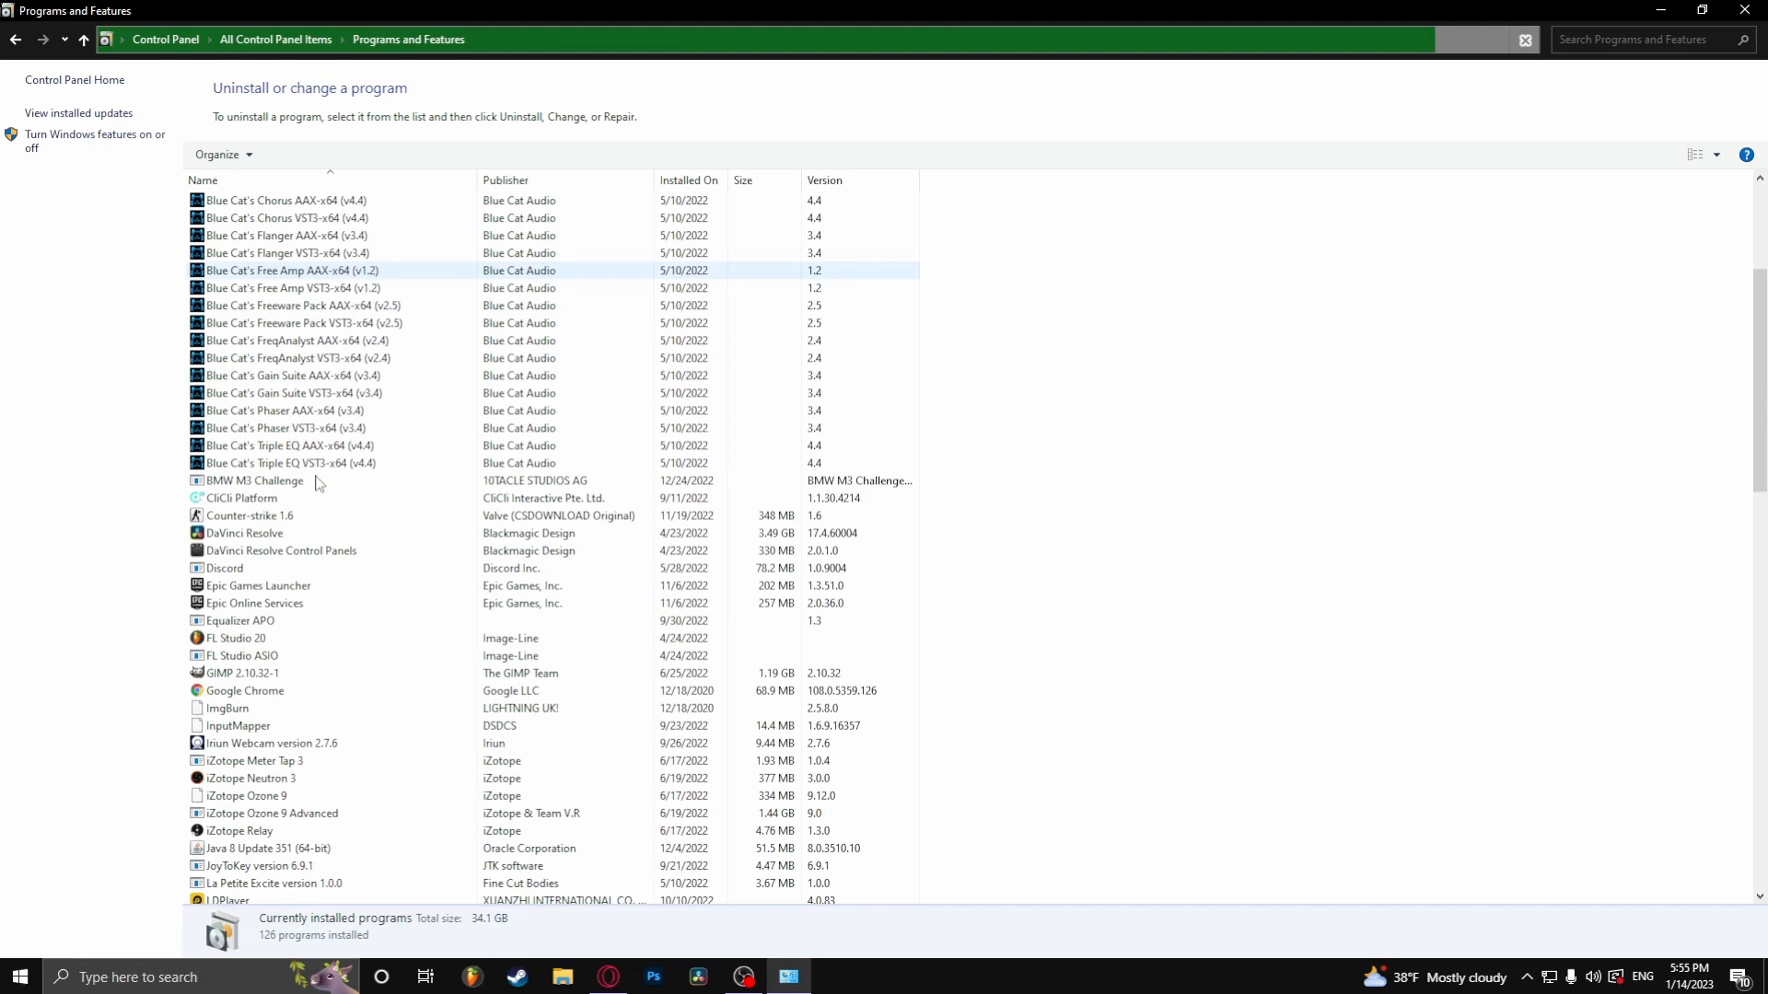
pyautogui.scroll(-3)
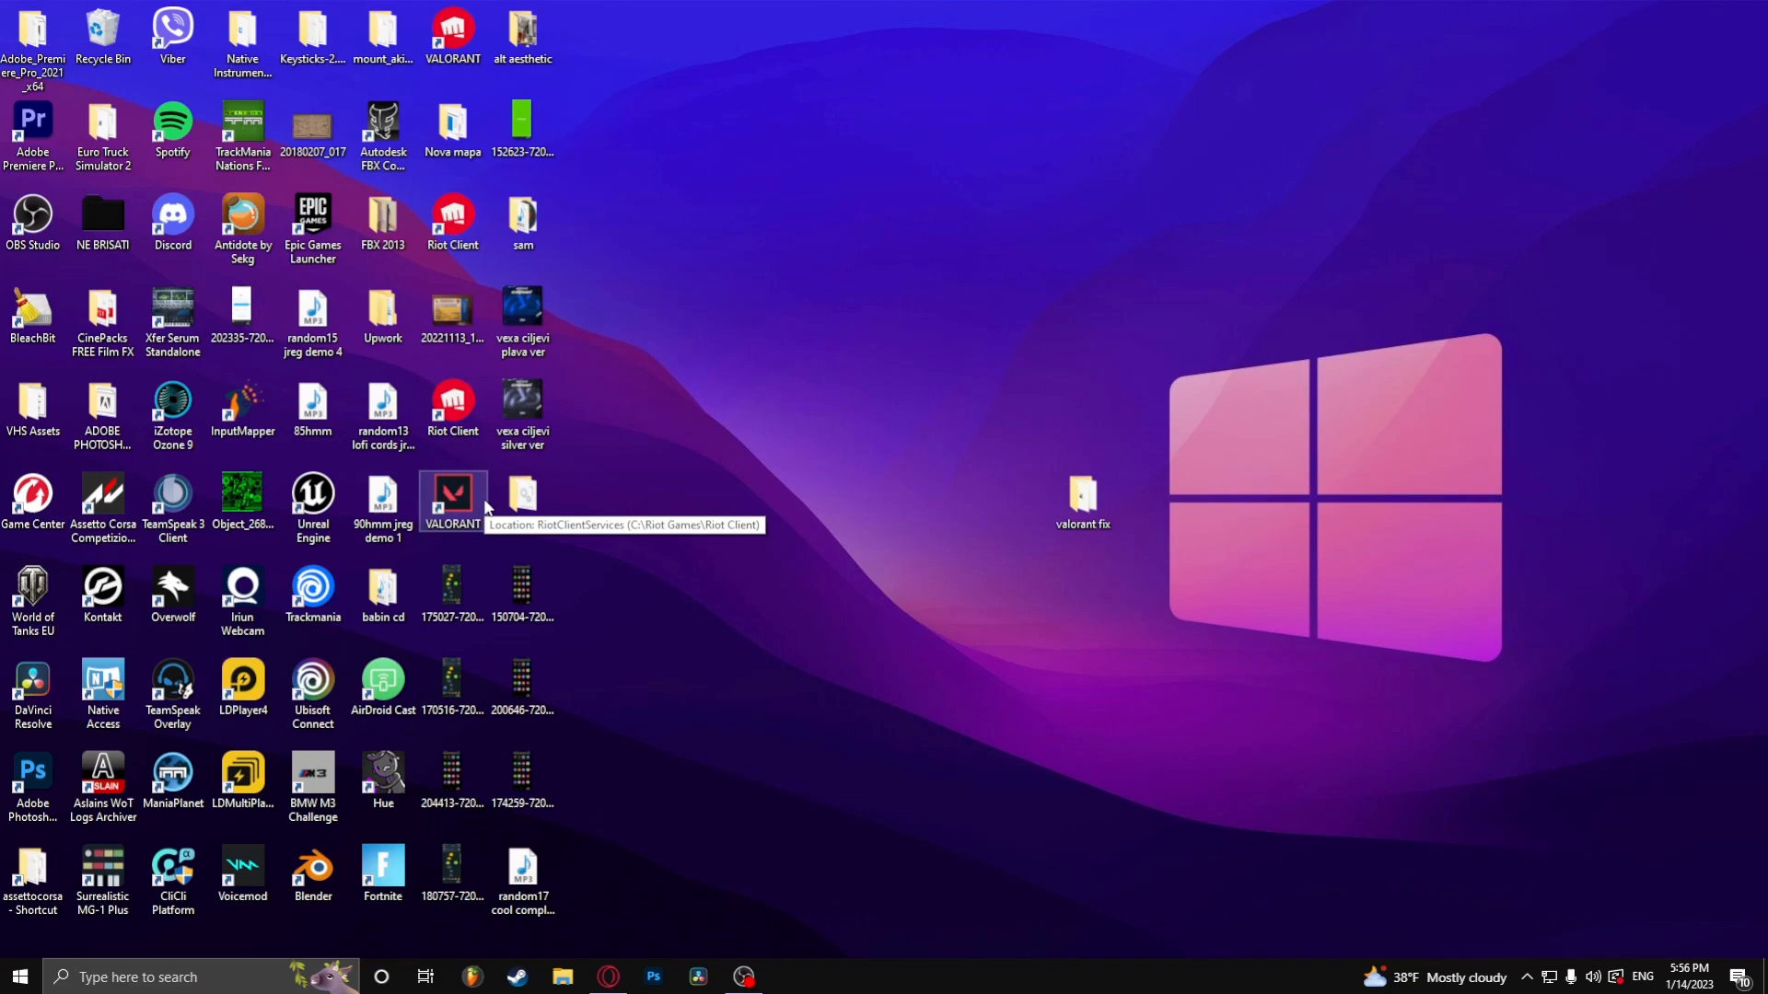
# Step: Relaunch VALORANT from its desktop shortcut, then bring up the Start menu
pyautogui.doubleClick(451, 493)
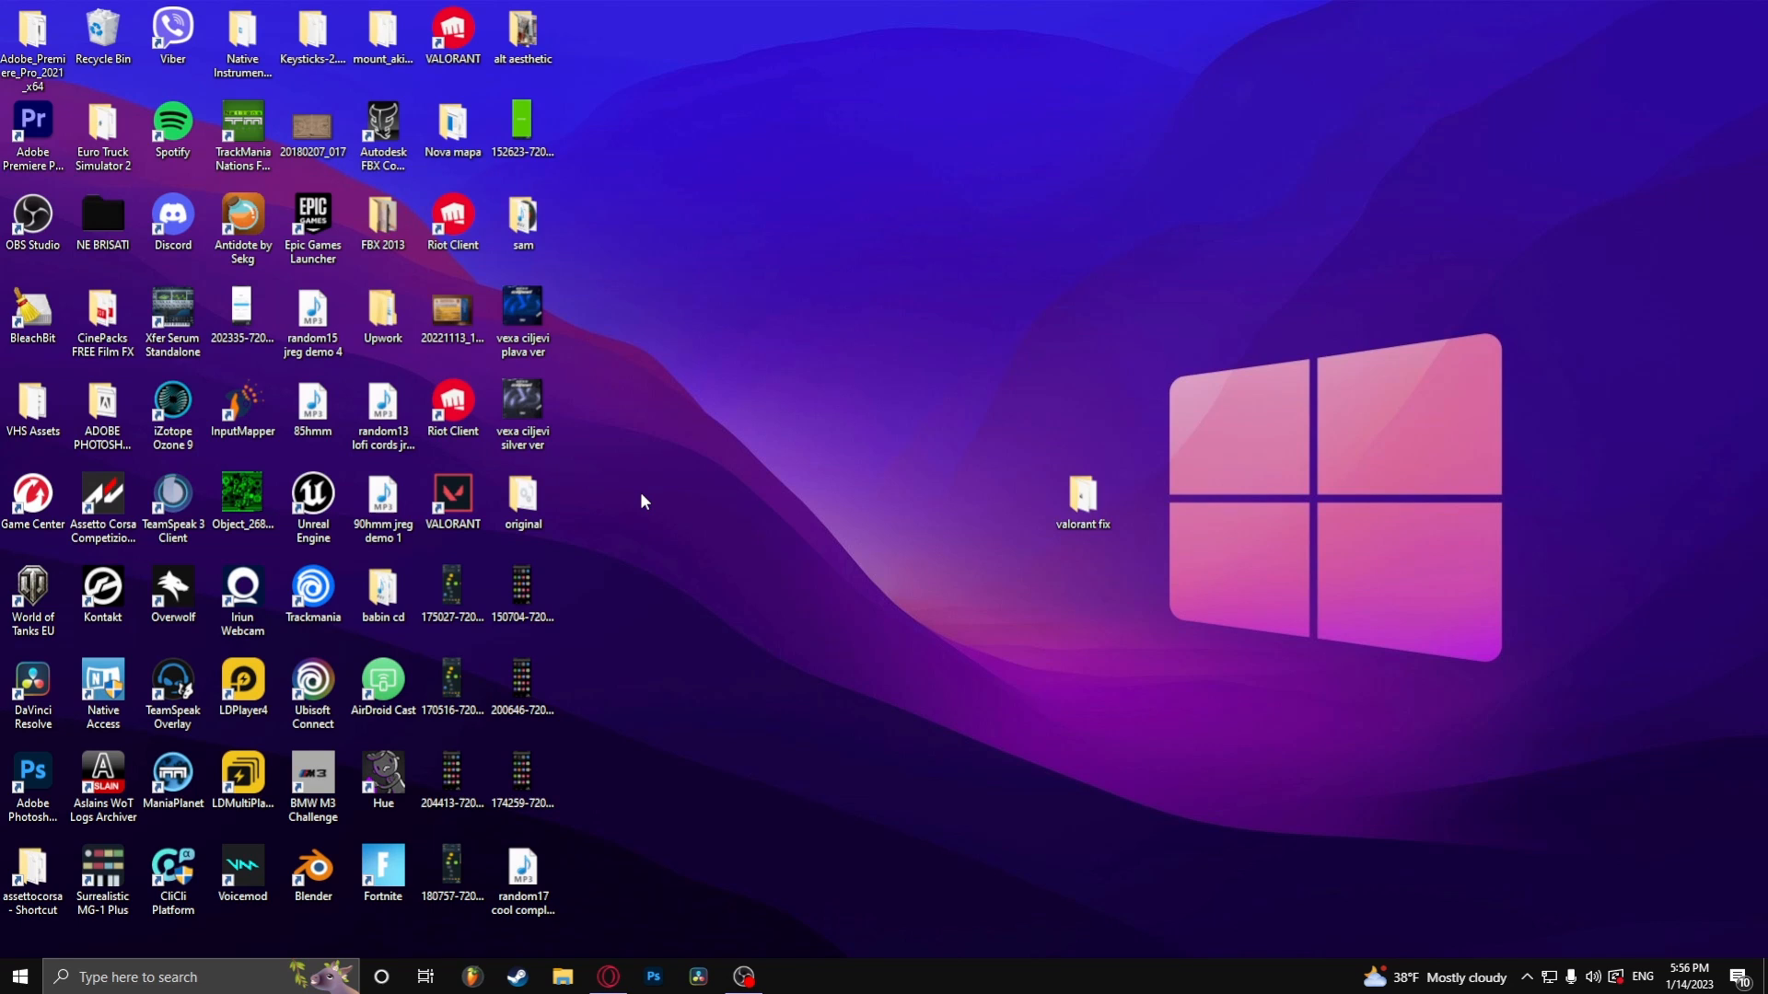
pyautogui.click(15, 976)
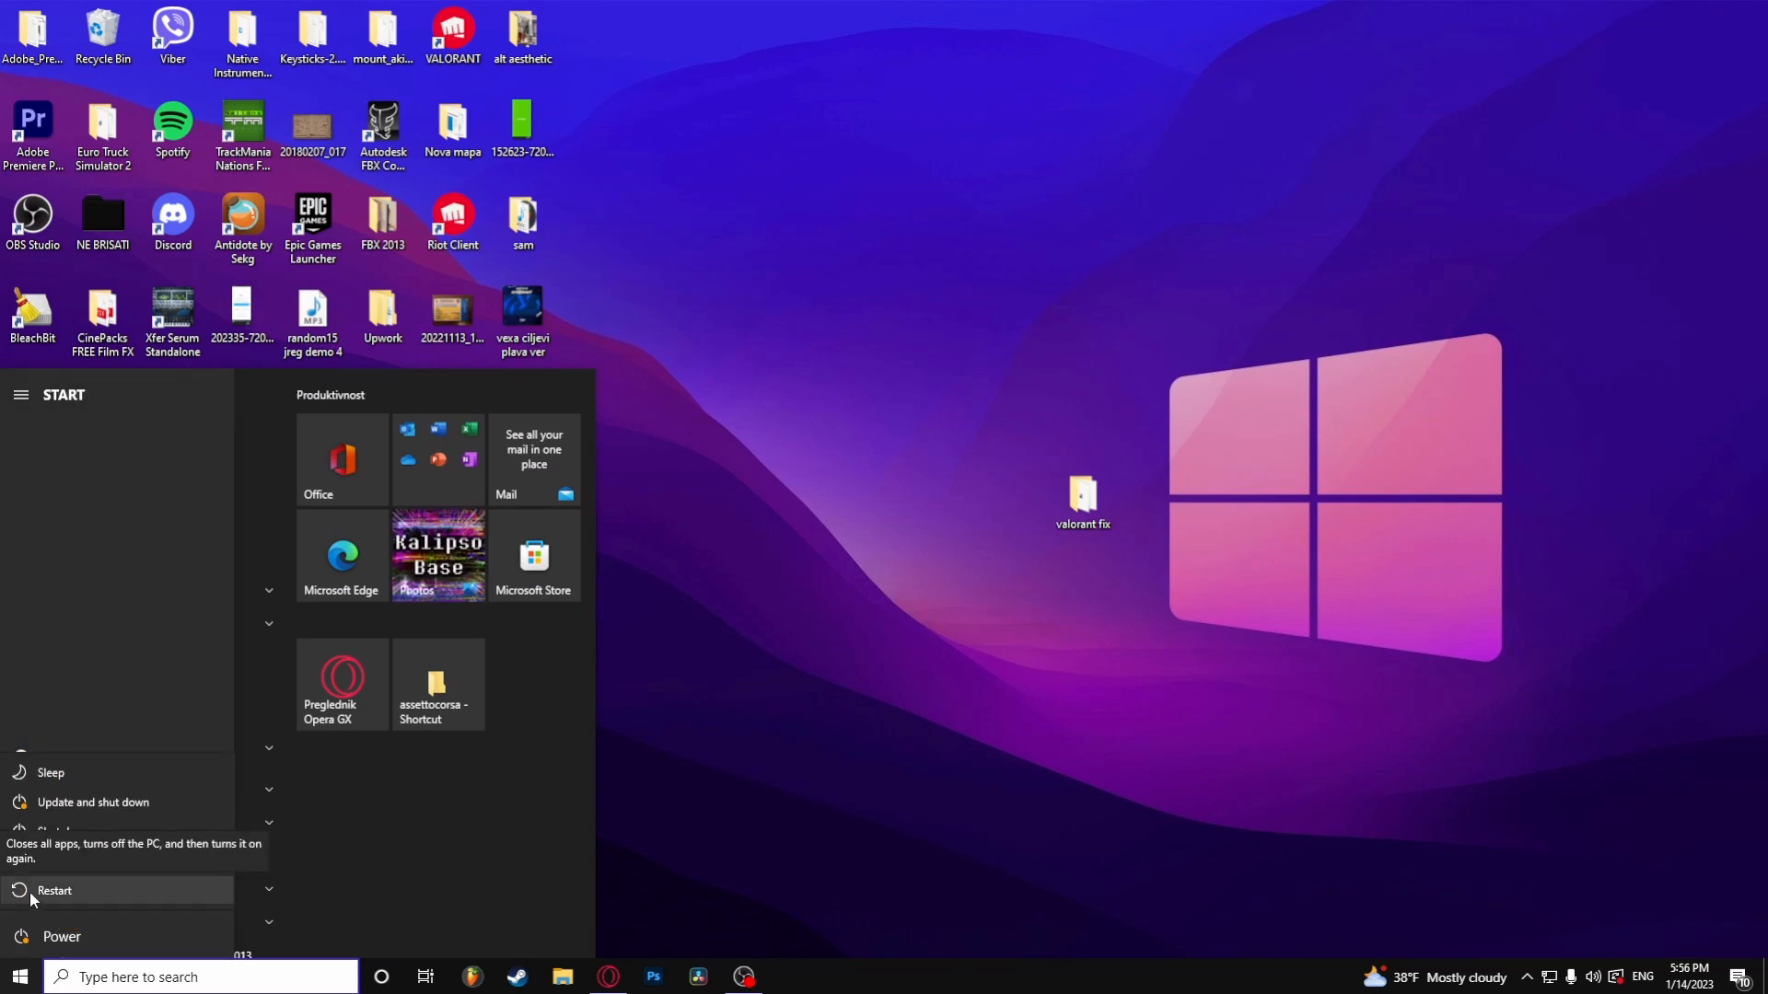
# Step: Restart the PC from the Start menu's power options
pyautogui.click(808, 775)
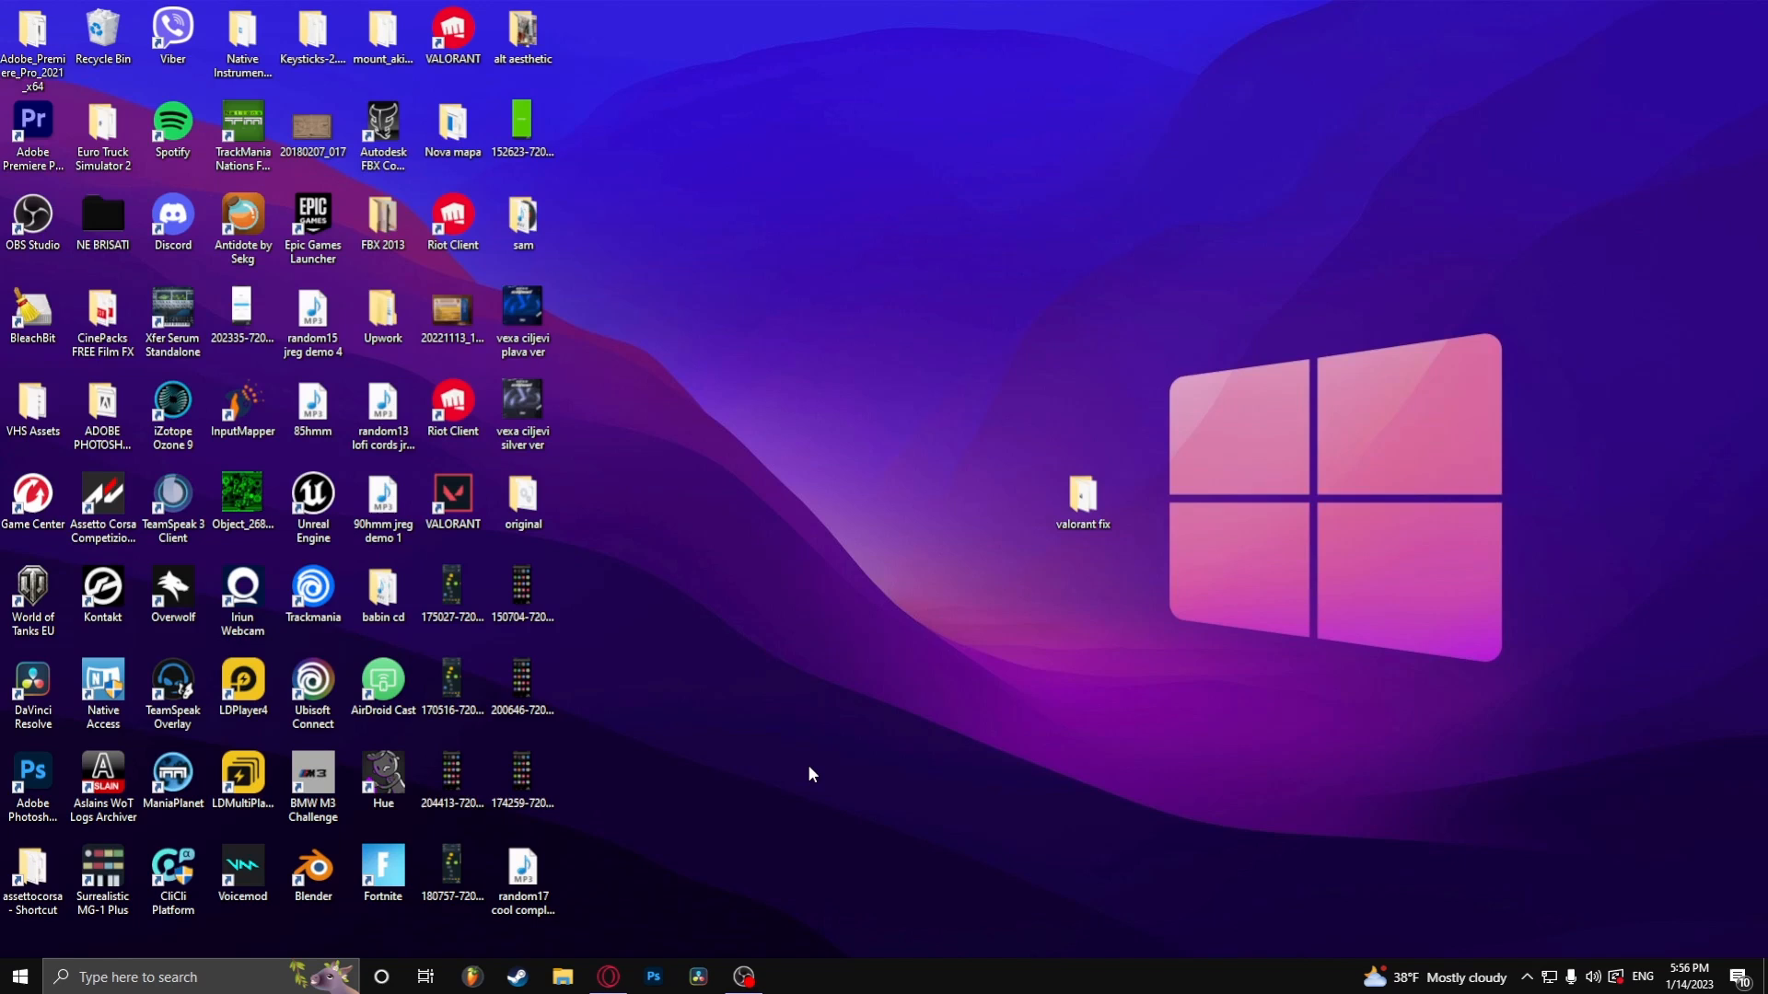